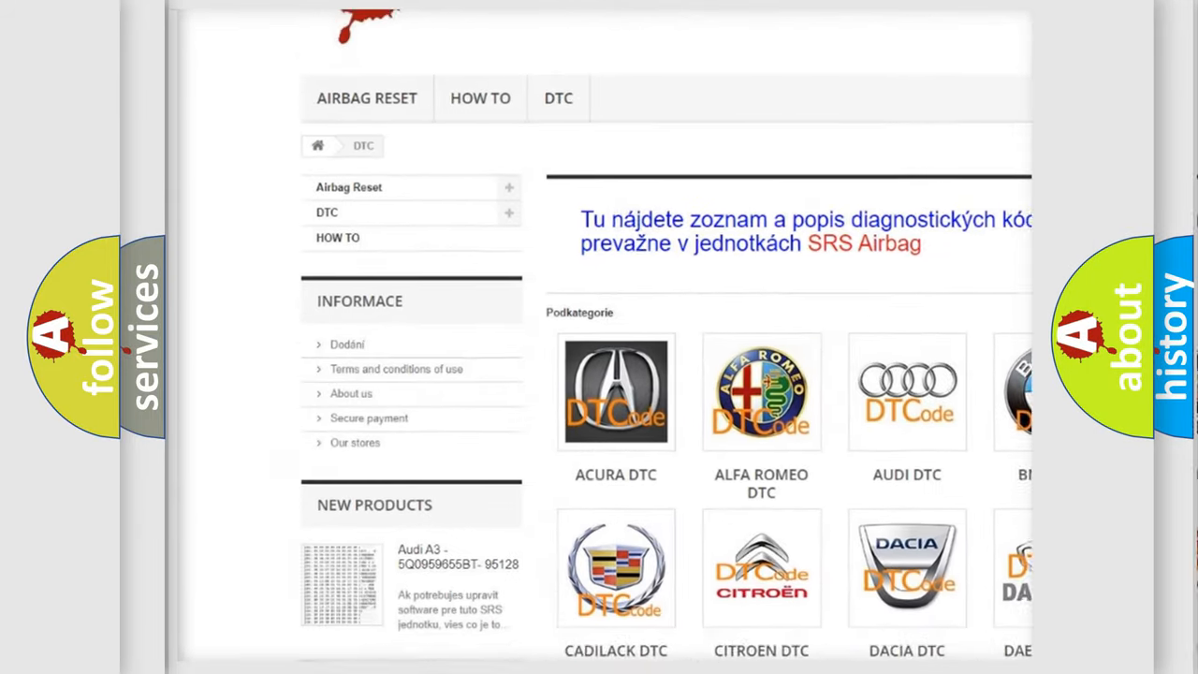
{"action": "scroll", "scroll_direction": "down", "scroll_amount": 3}
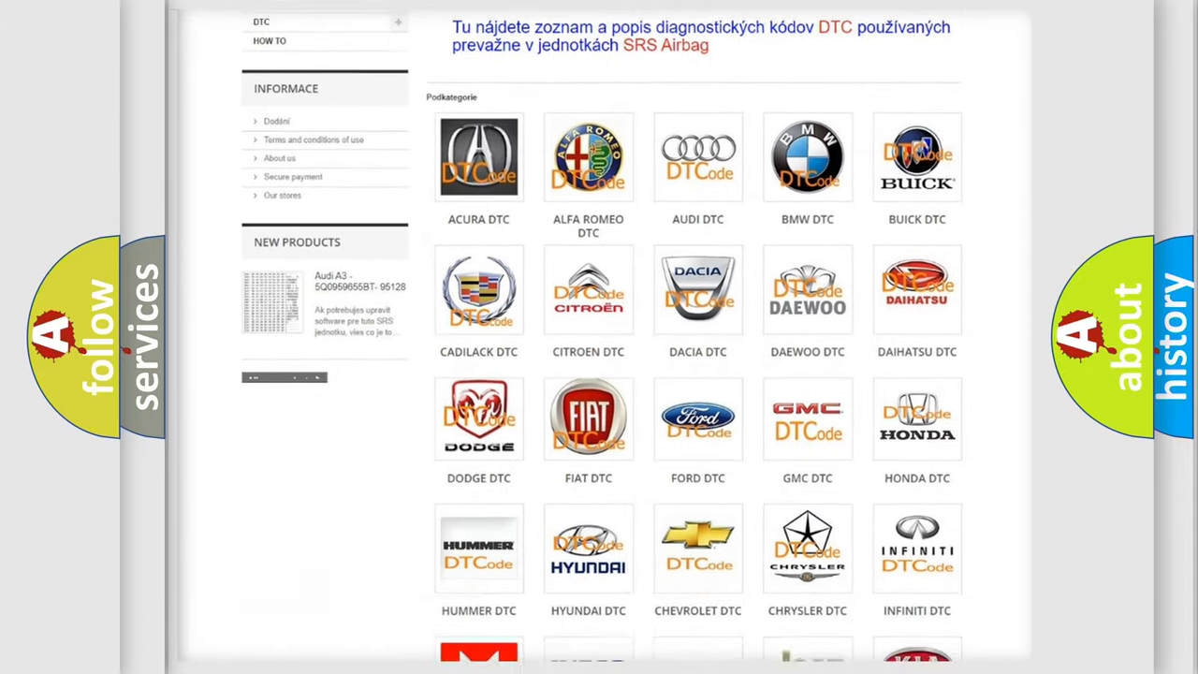
{"action": "scroll", "scroll_direction": "down", "scroll_amount": 3}
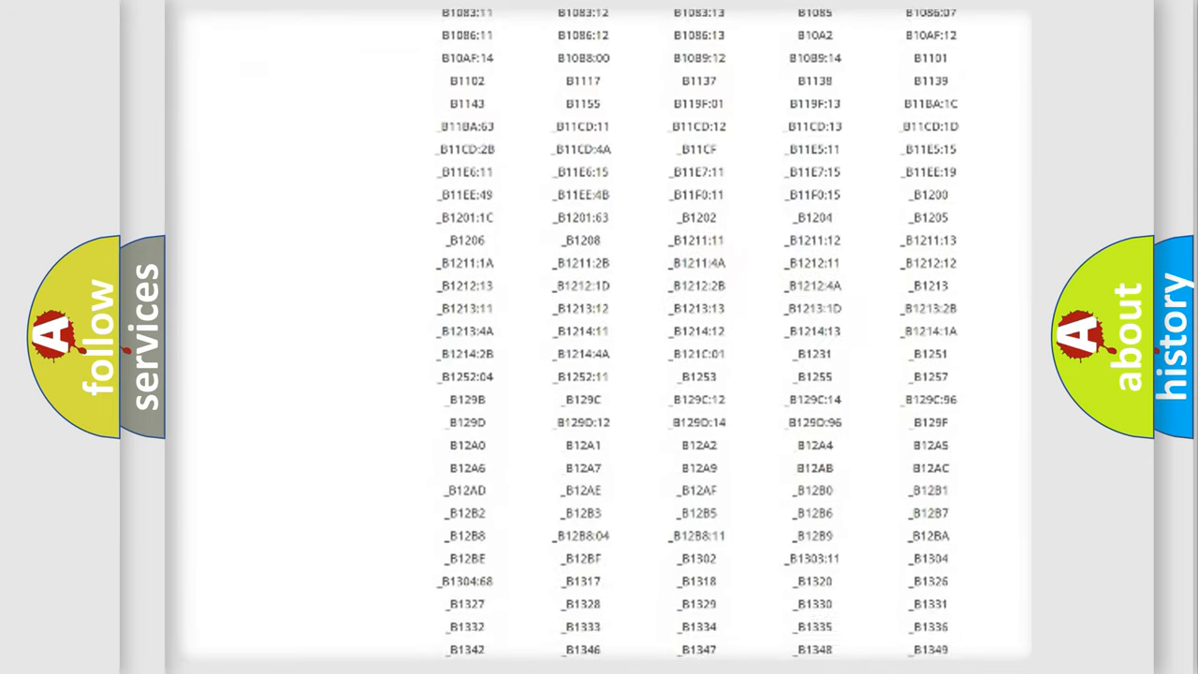
{"action": "scroll", "scroll_direction": "down", "scroll_amount": 3}
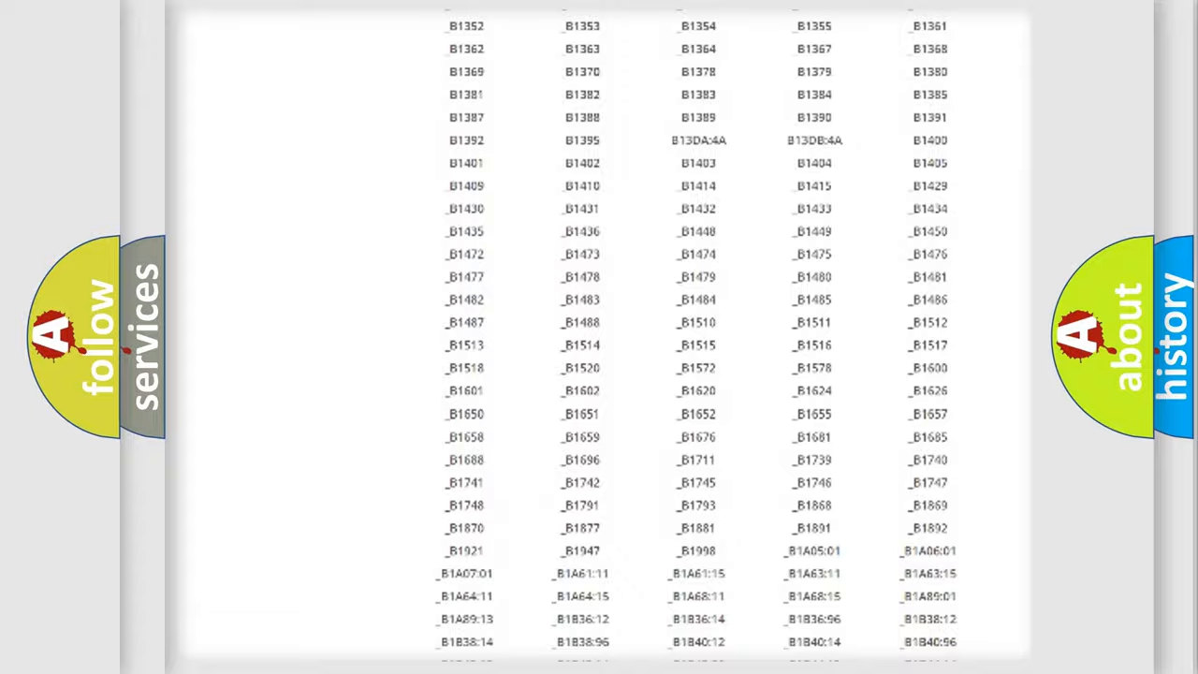
{"action": "scroll", "scroll_direction": "up", "scroll_amount": 3}
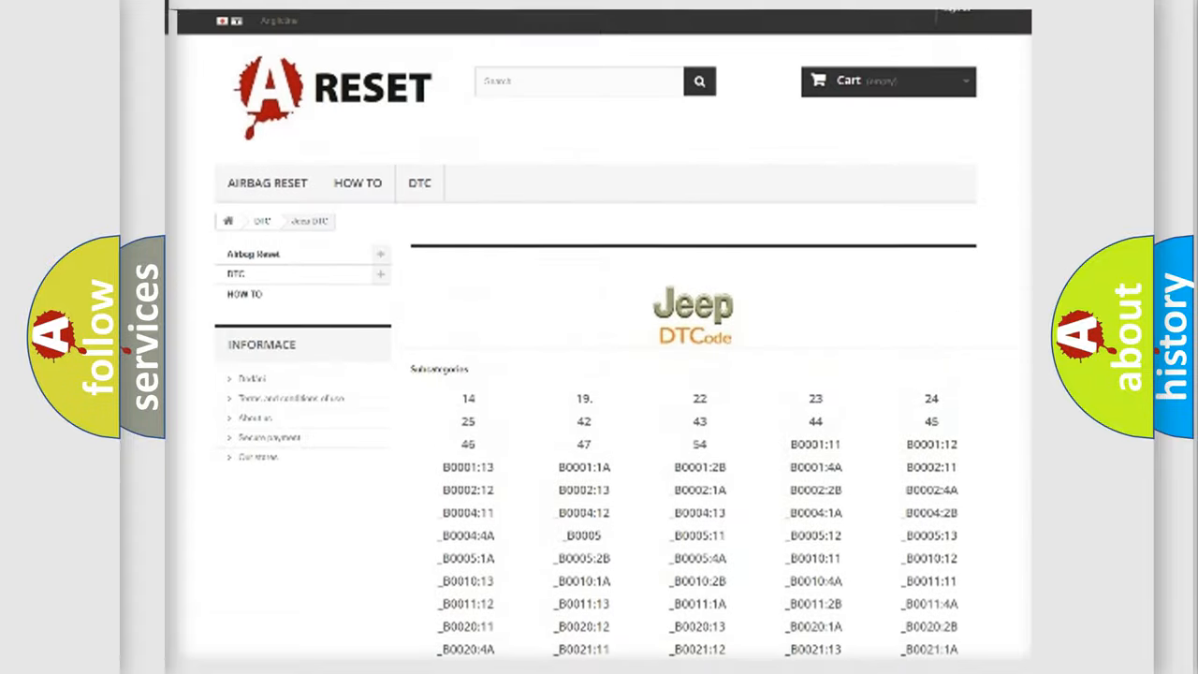